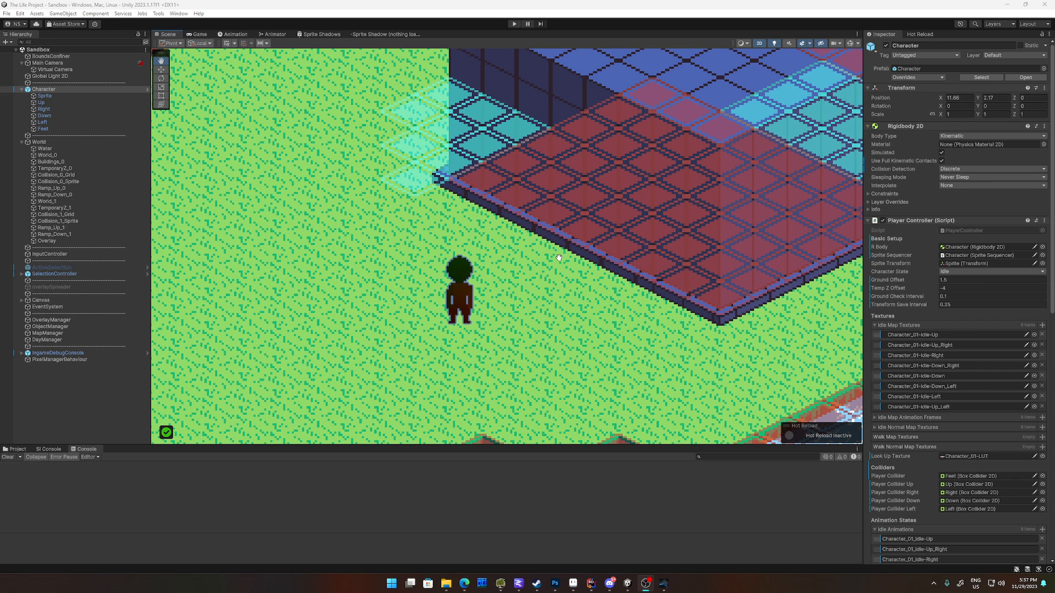
{"action": "mouse_move", "coordinate": [536, 262]}
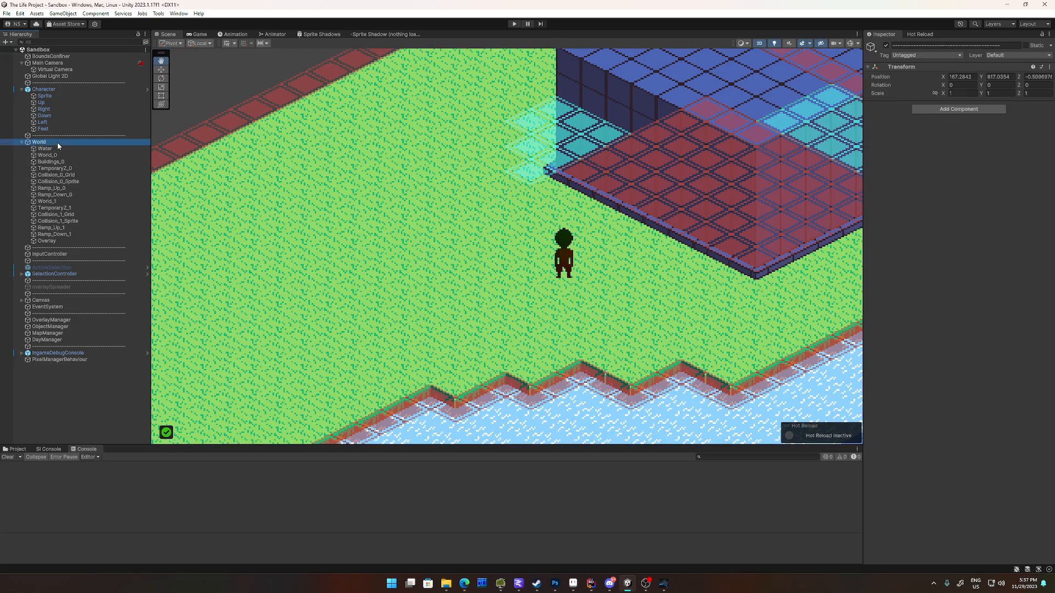
Step: Select the World object to view its isometric Z-as-Y grid with 1 by 0.5 cells
{"action": "left_click", "coordinate": [39, 142]}
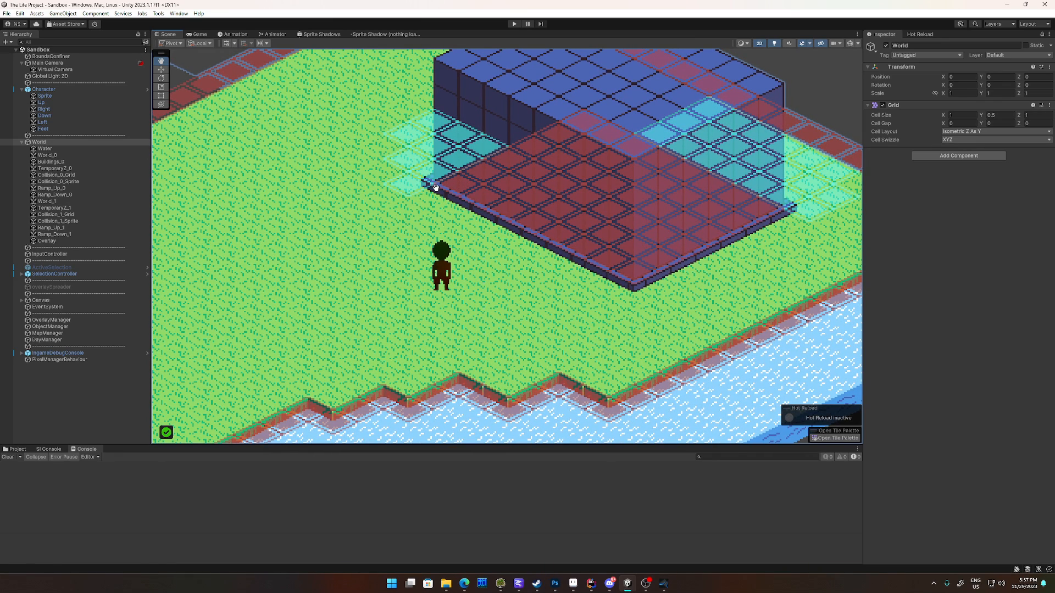
{"action": "mouse_move", "coordinate": [419, 240]}
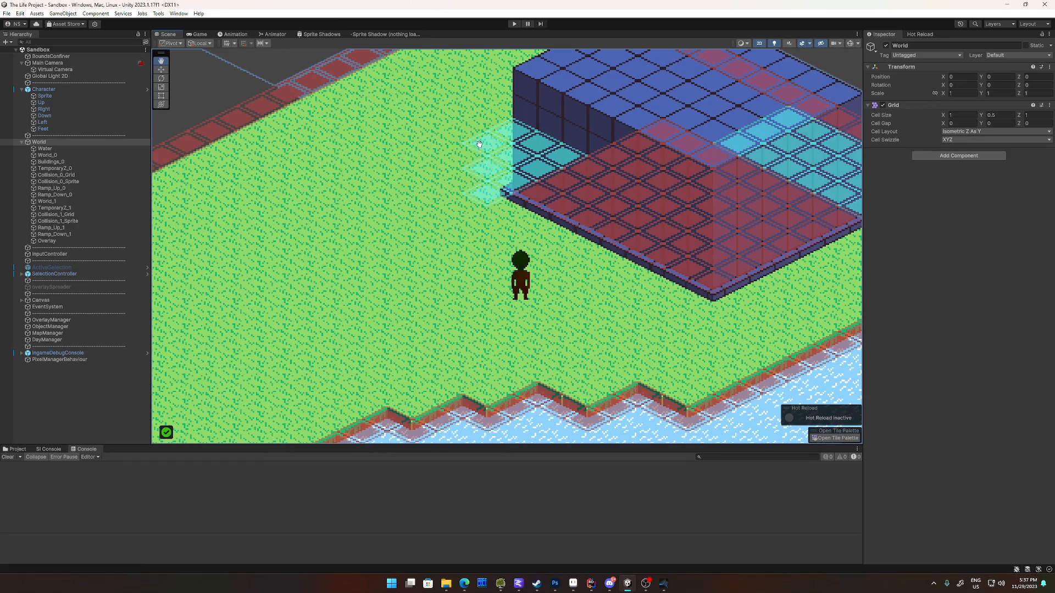
{"action": "mouse_move", "coordinate": [513, 38]}
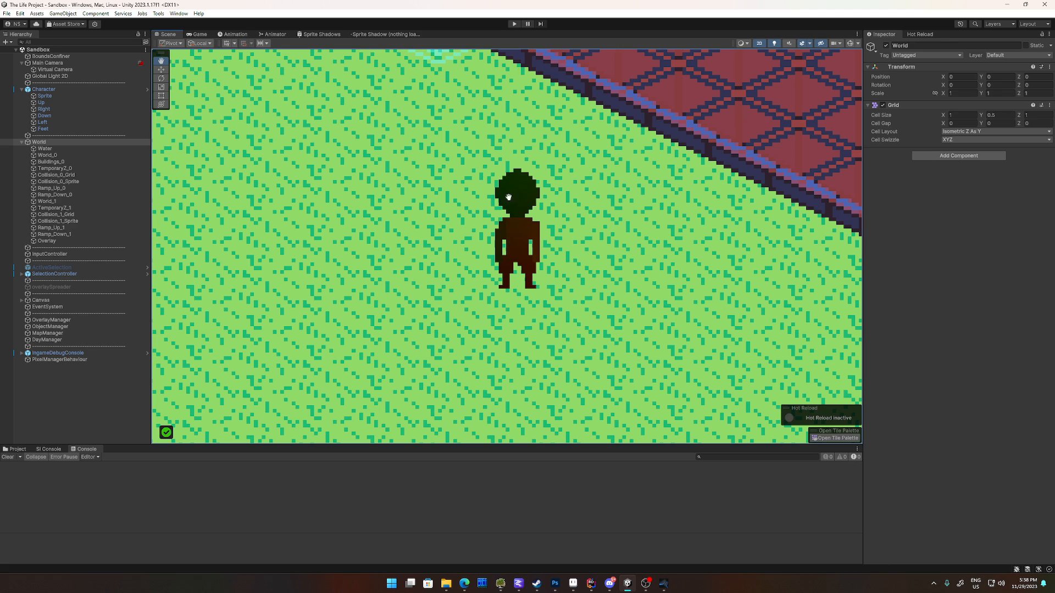
{"action": "mouse_move", "coordinate": [506, 188]}
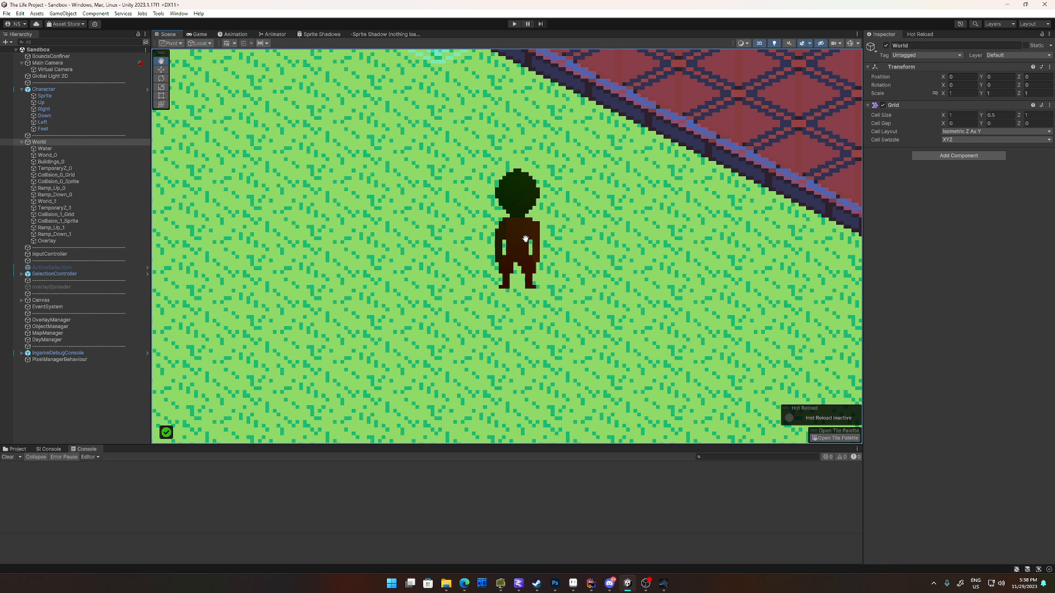
{"action": "mouse_move", "coordinate": [501, 273]}
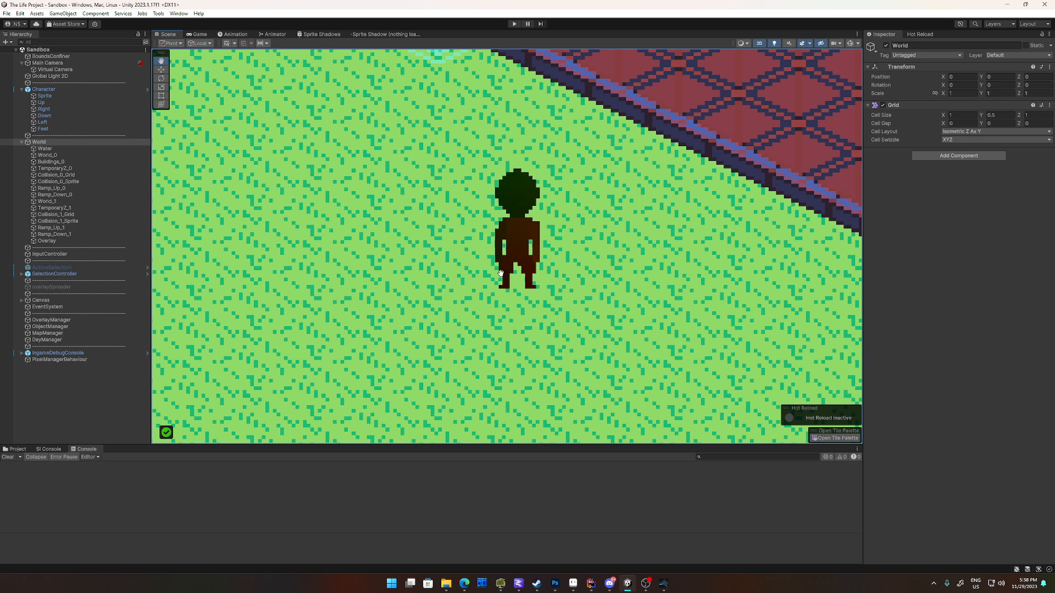
{"action": "mouse_move", "coordinate": [520, 251]}
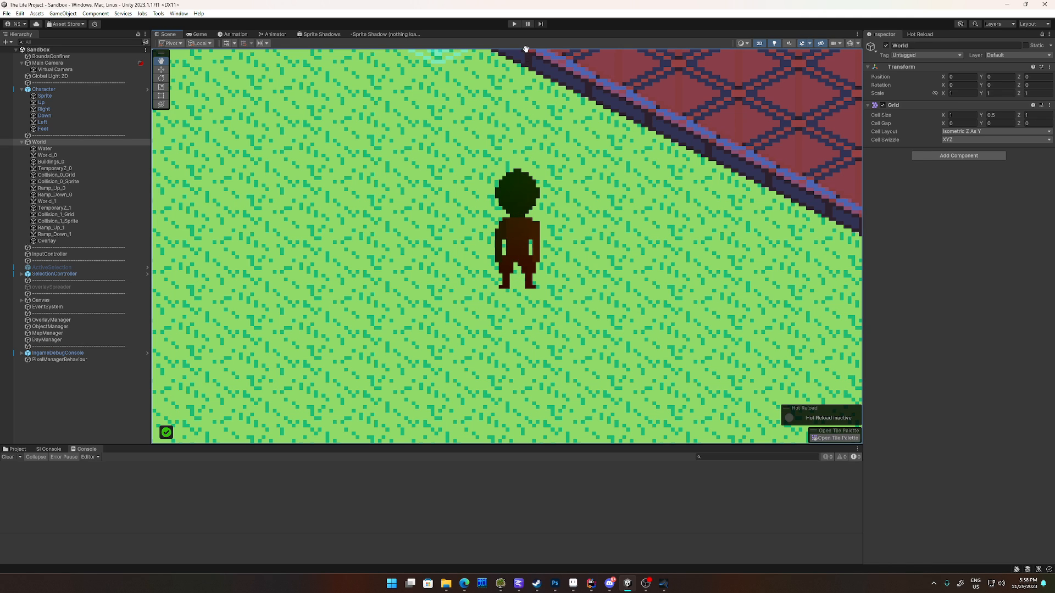
{"action": "mouse_move", "coordinate": [507, 48]}
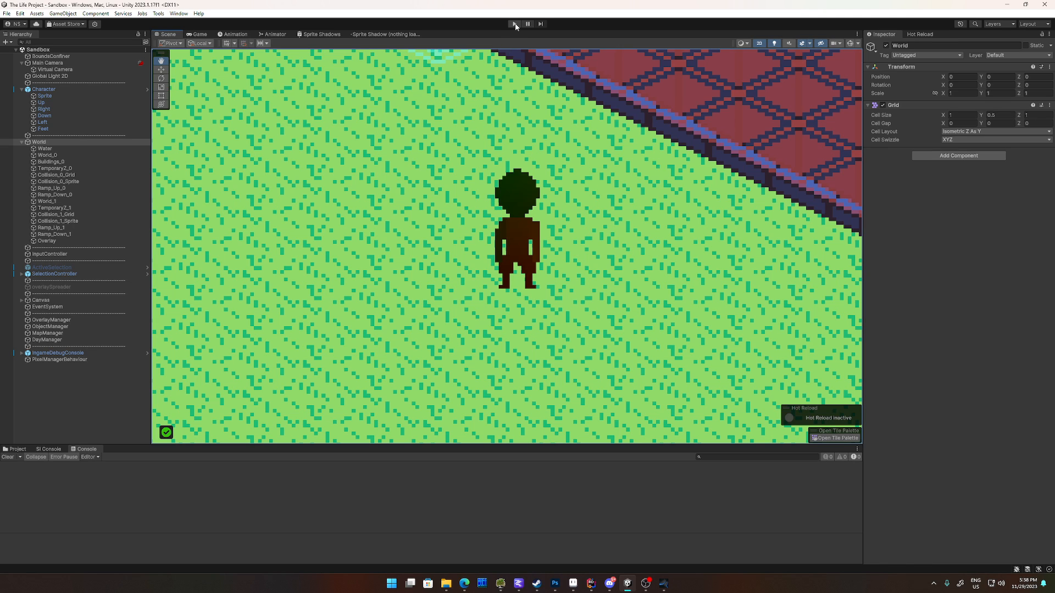
{"action": "mouse_move", "coordinate": [513, 23]}
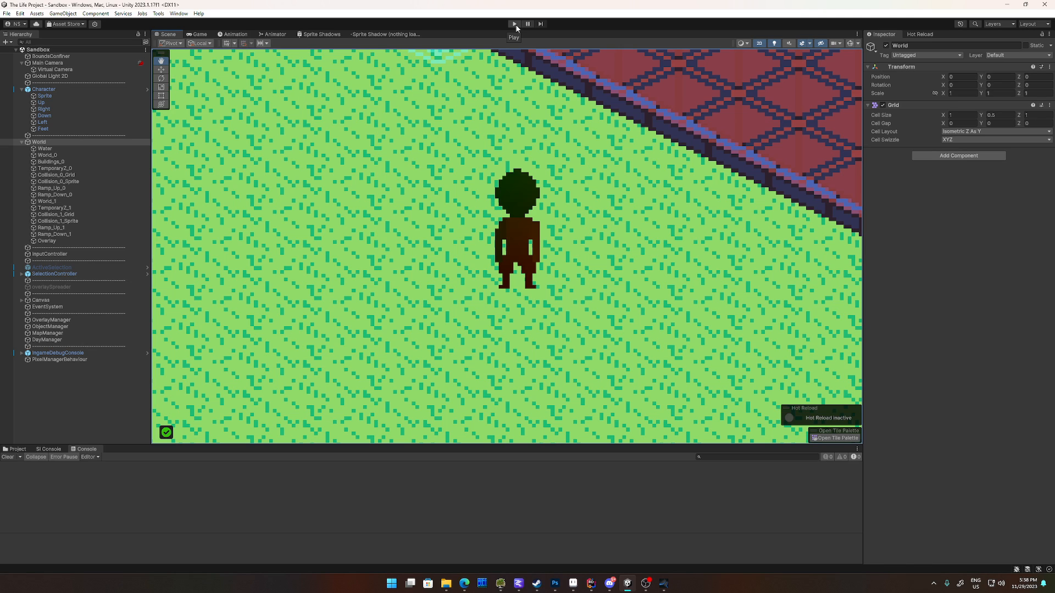
Step: Start Play mode so the repainted character appears on the isometric grass
{"action": "left_click", "coordinate": [513, 24]}
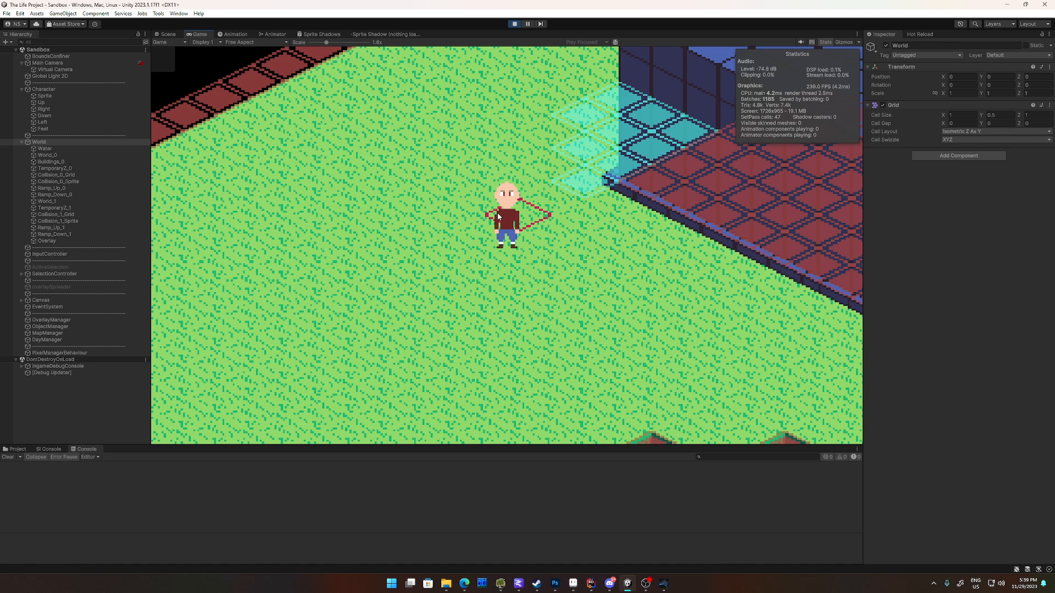
{"action": "mouse_move", "coordinate": [517, 209]}
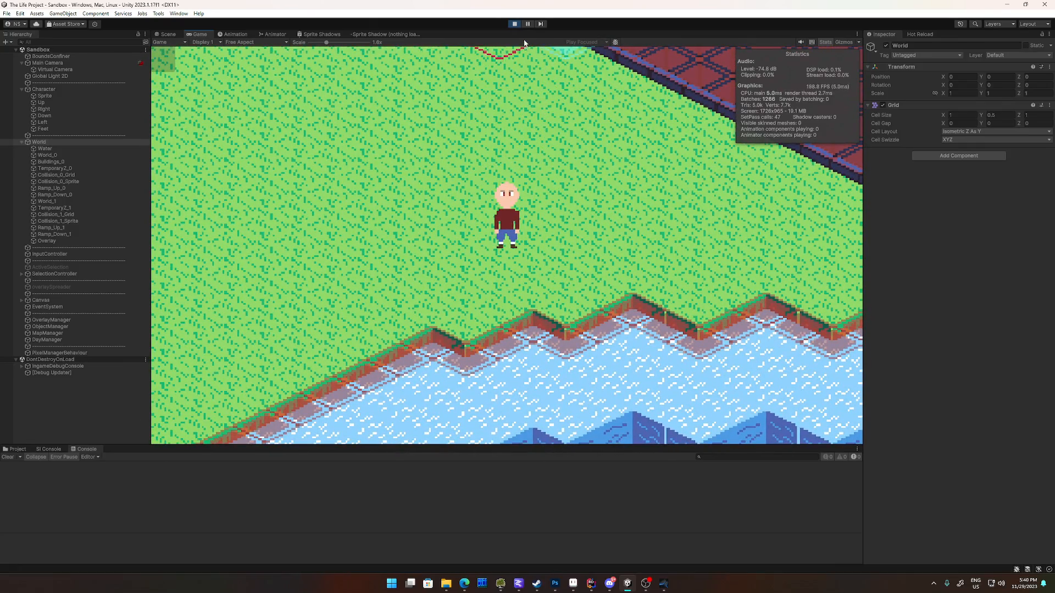
Step: Select the Character object to view its Player Controller's runtime idle texture data
{"action": "left_click", "coordinate": [514, 23]}
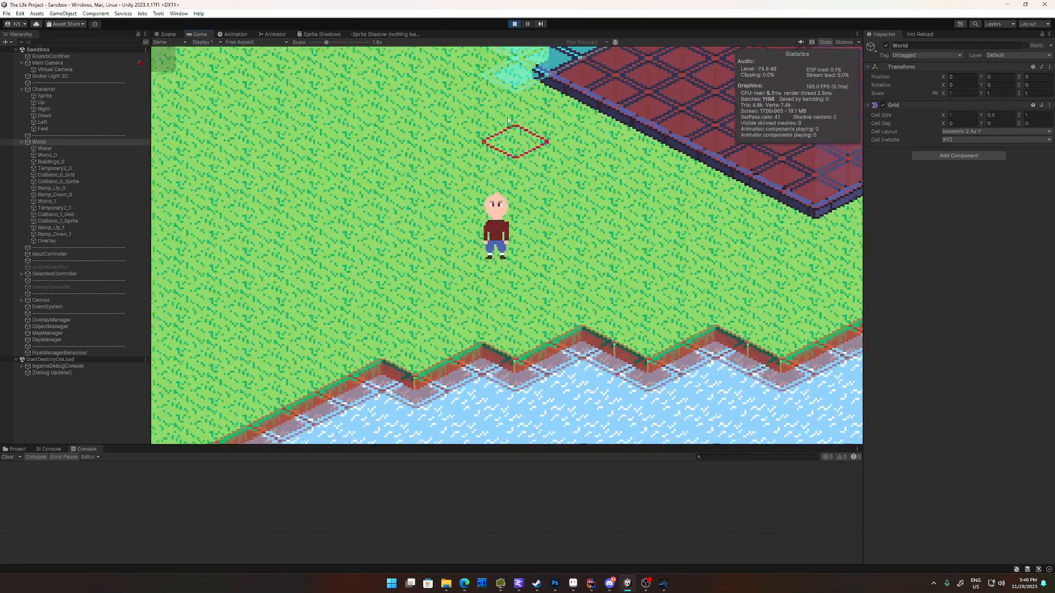
{"action": "left_click", "coordinate": [43, 89]}
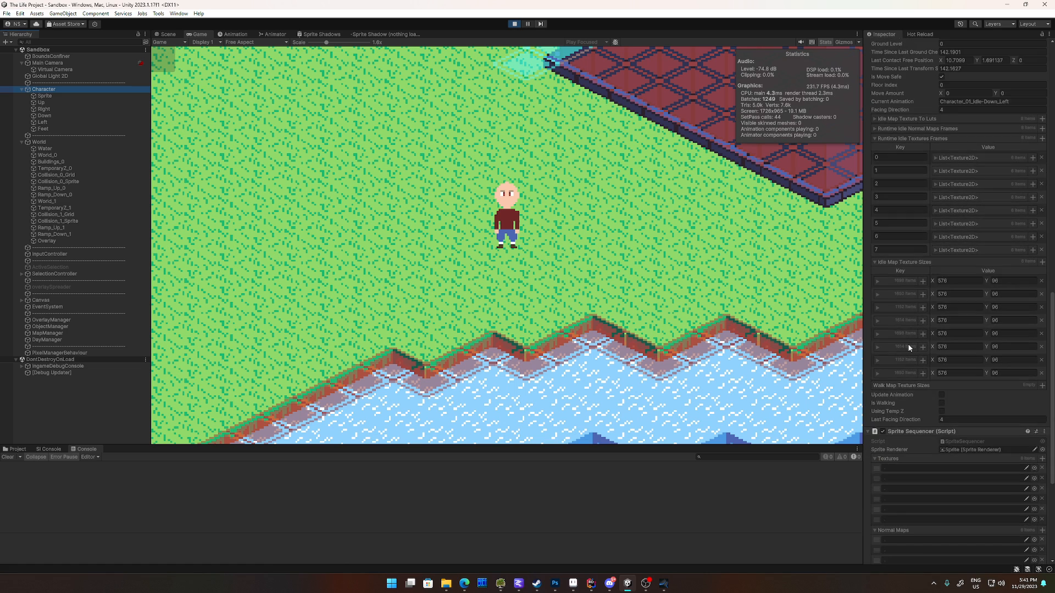
Step: Reach the Sprite Sequencer settings and show the Assets/Tilesets/Indicators folder in the Project panel
{"action": "scroll", "scroll_direction": "down", "scroll_amount": 3}
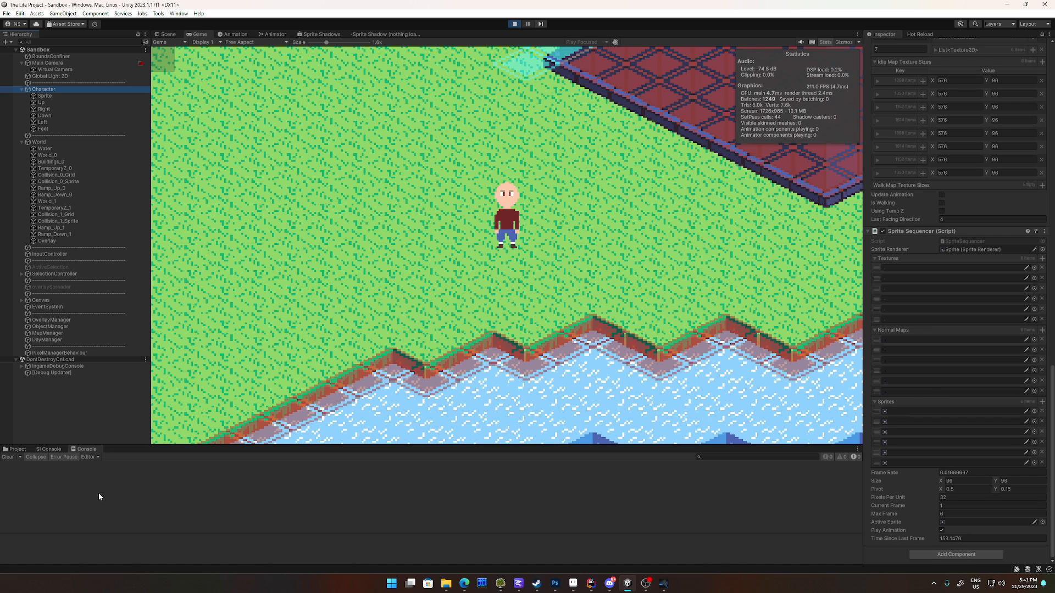
{"action": "left_click", "coordinate": [16, 448]}
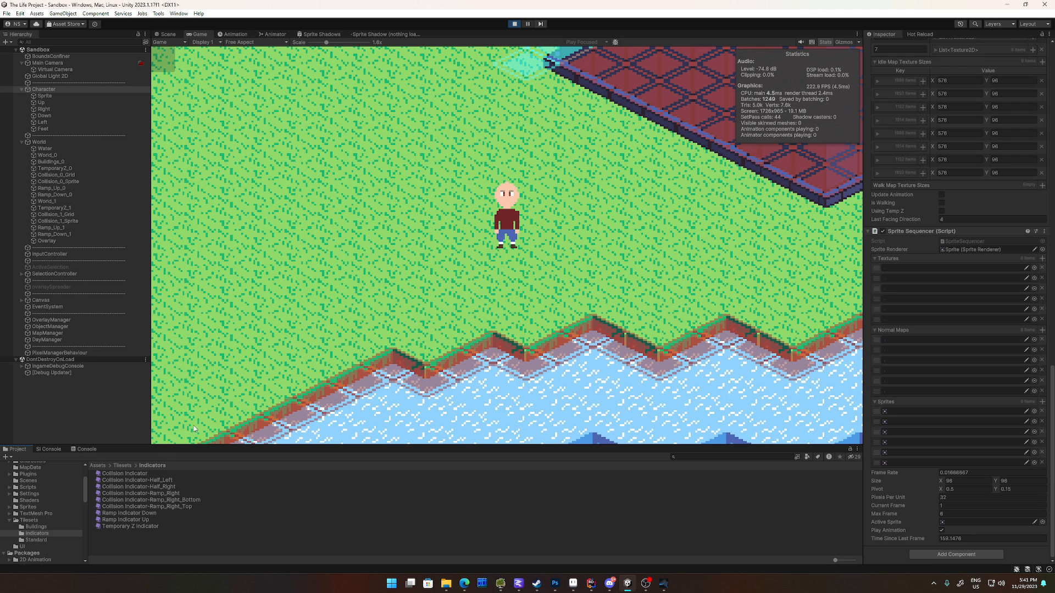
{"action": "mouse_move", "coordinate": [210, 425]}
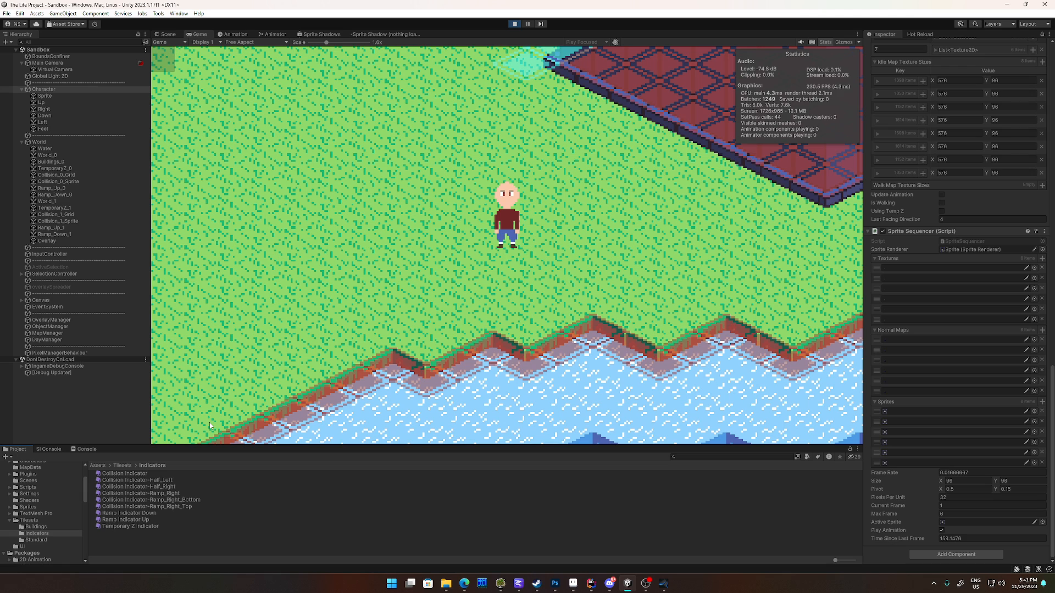
{"action": "mouse_move", "coordinate": [71, 507]}
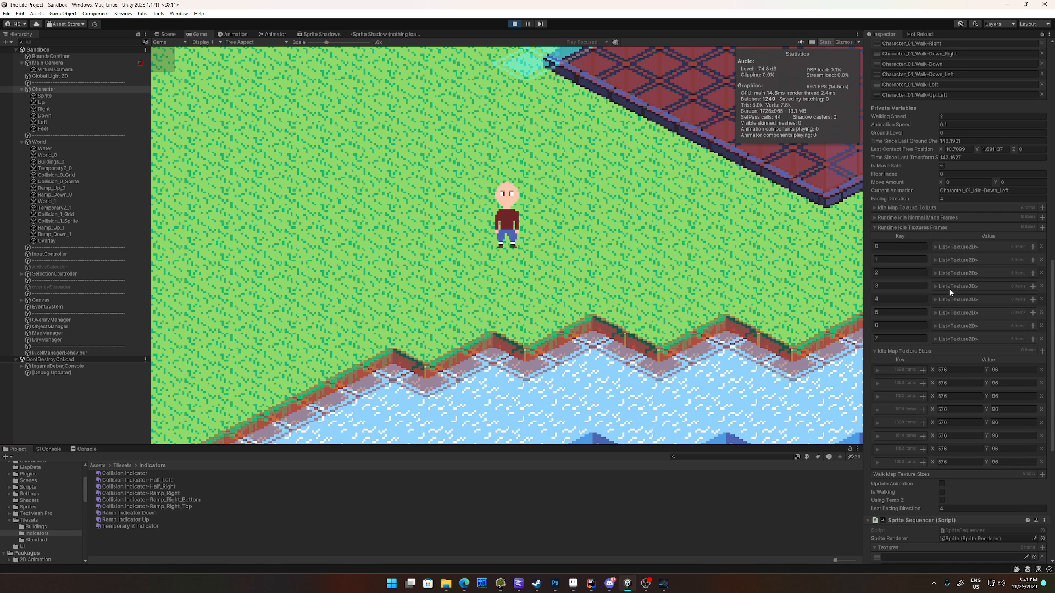
{"action": "mouse_move", "coordinate": [948, 247]}
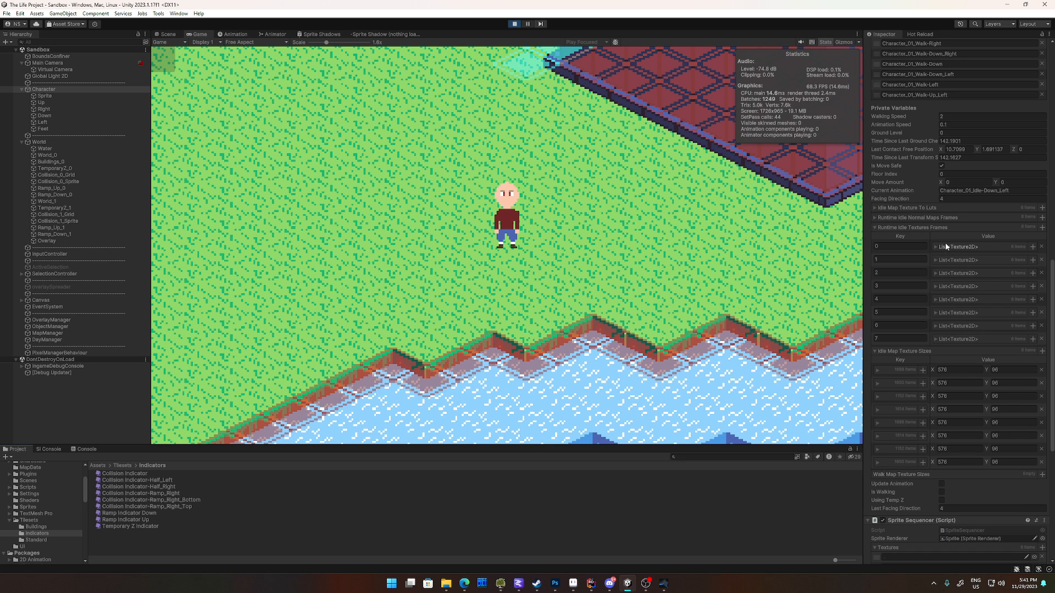
Step: Reveal the Character_01 idle sprite sheets and normal maps in Assets/Sprites
{"action": "scroll", "scroll_direction": "down", "scroll_amount": 3}
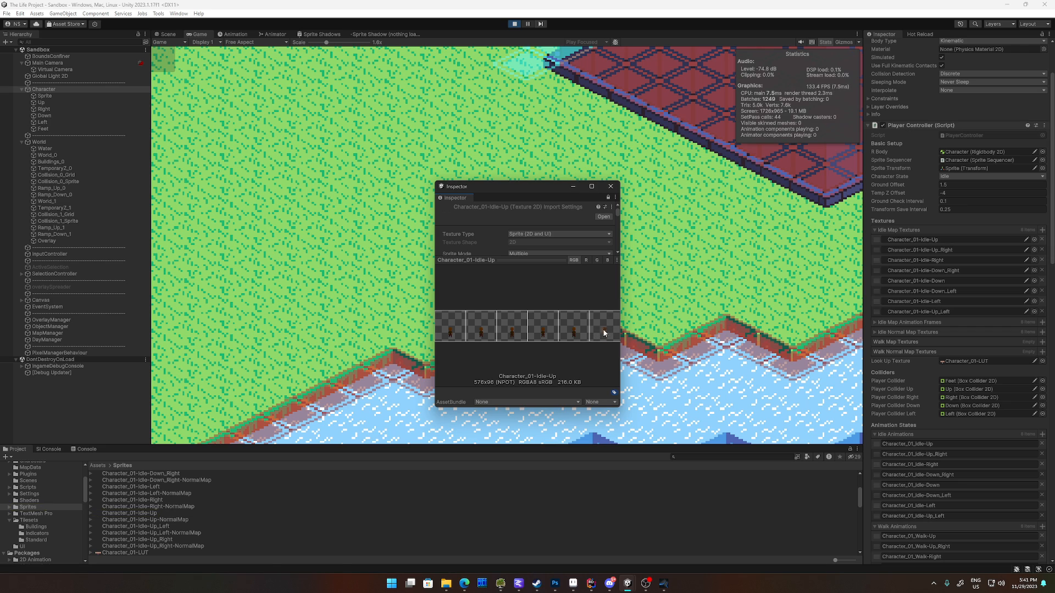
{"action": "mouse_move", "coordinate": [670, 343]}
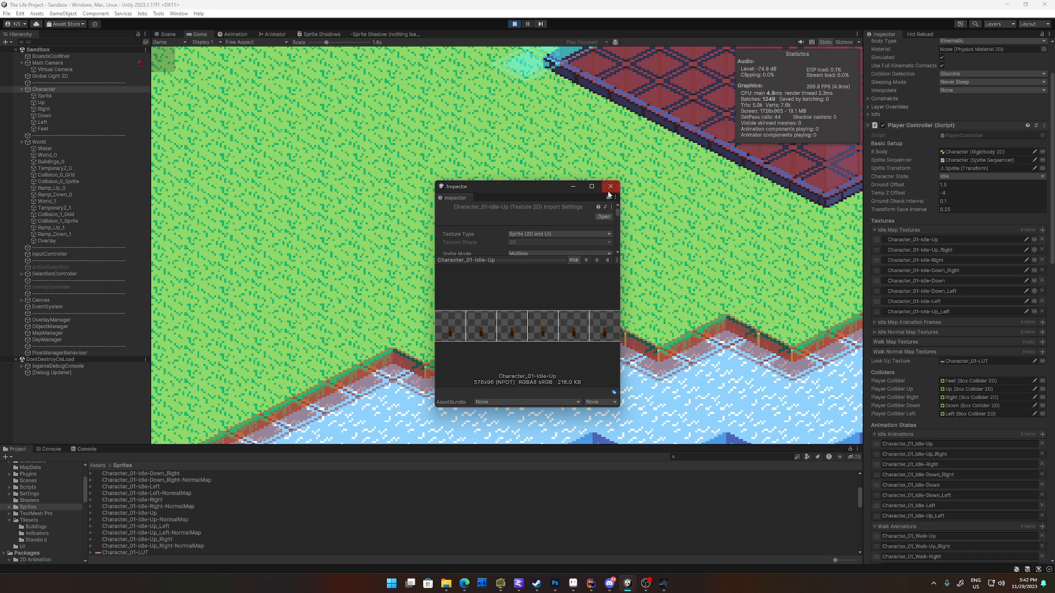
Step: Close the Idle-Up texture window, show the Sprite Sequencer data and mark a grass tile above the character
{"action": "left_click", "coordinate": [610, 186]}
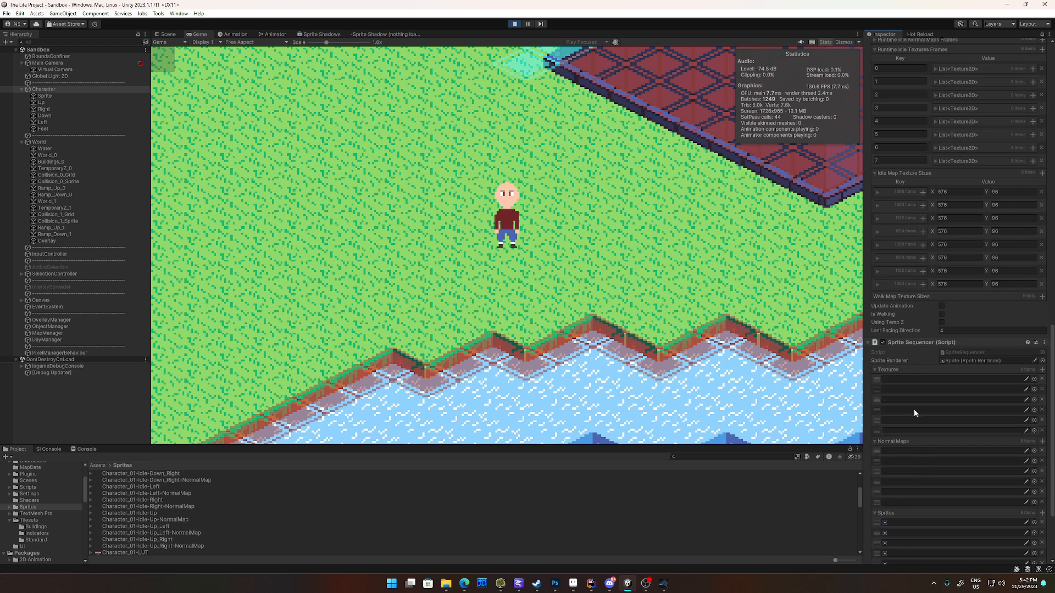
{"action": "scroll", "scroll_direction": "down", "scroll_amount": 3}
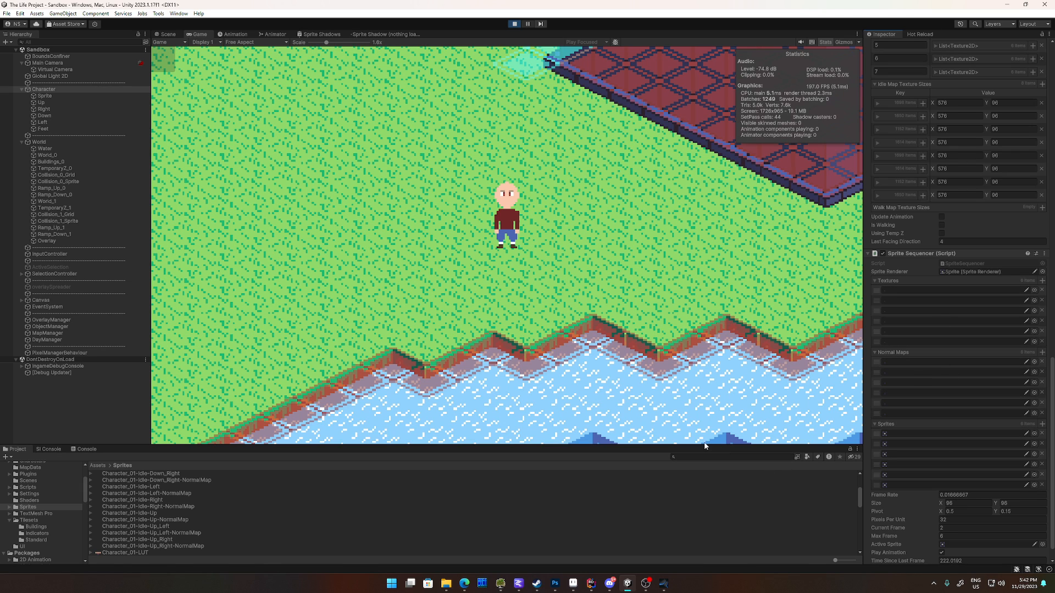
{"action": "mouse_move", "coordinate": [438, 128]}
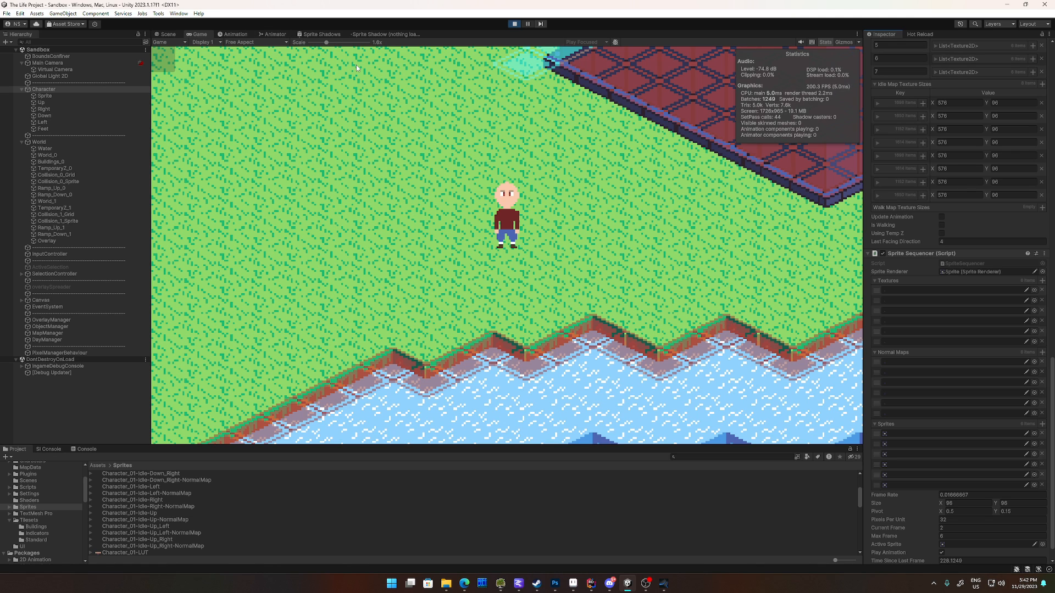
{"action": "left_click", "coordinate": [493, 124]}
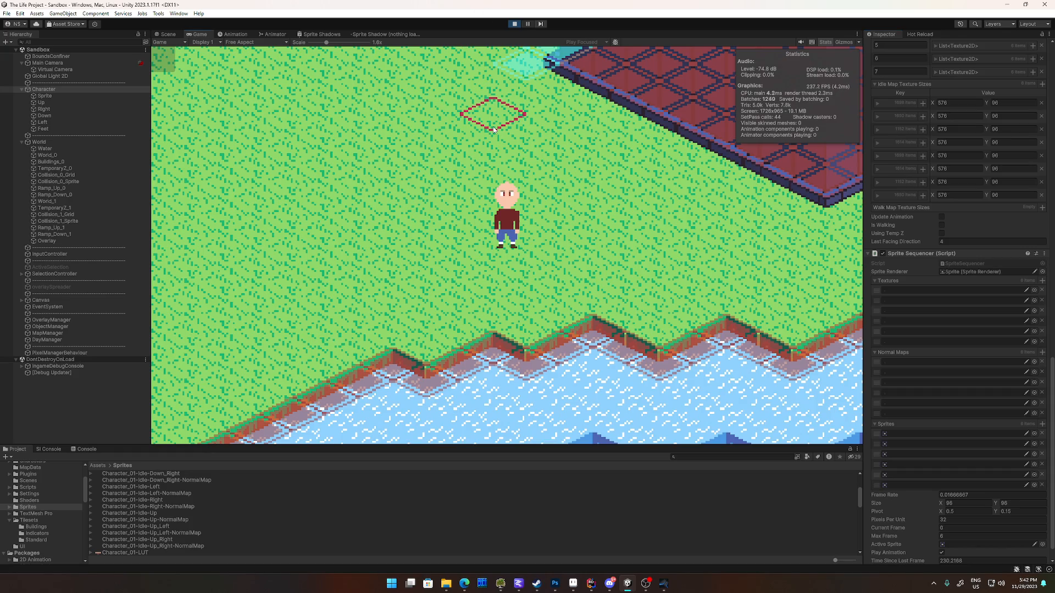